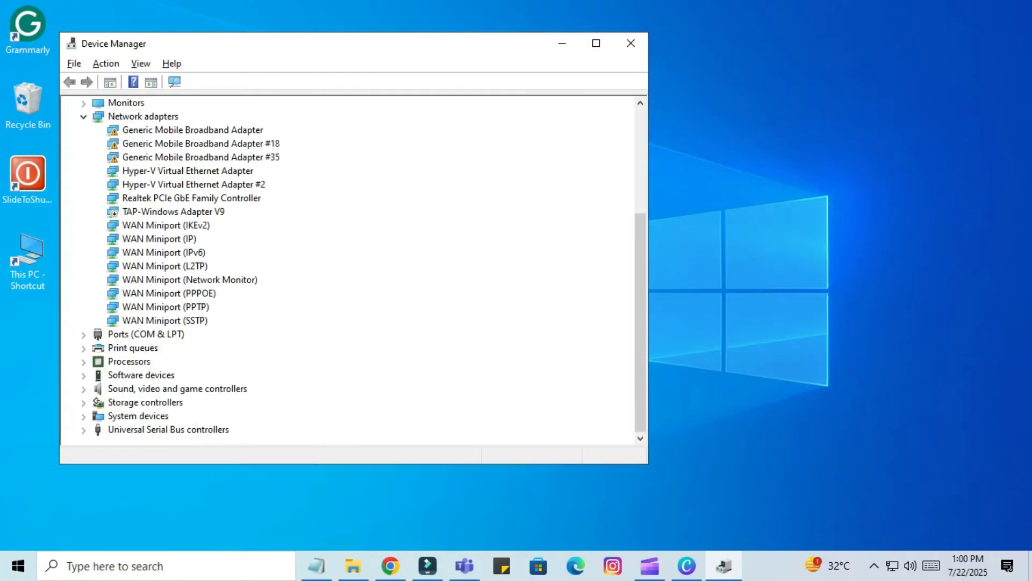
Step: Expand Universal Serial Bus controllers and bring up the USB Root Hub's context menu
left_click(168, 429)
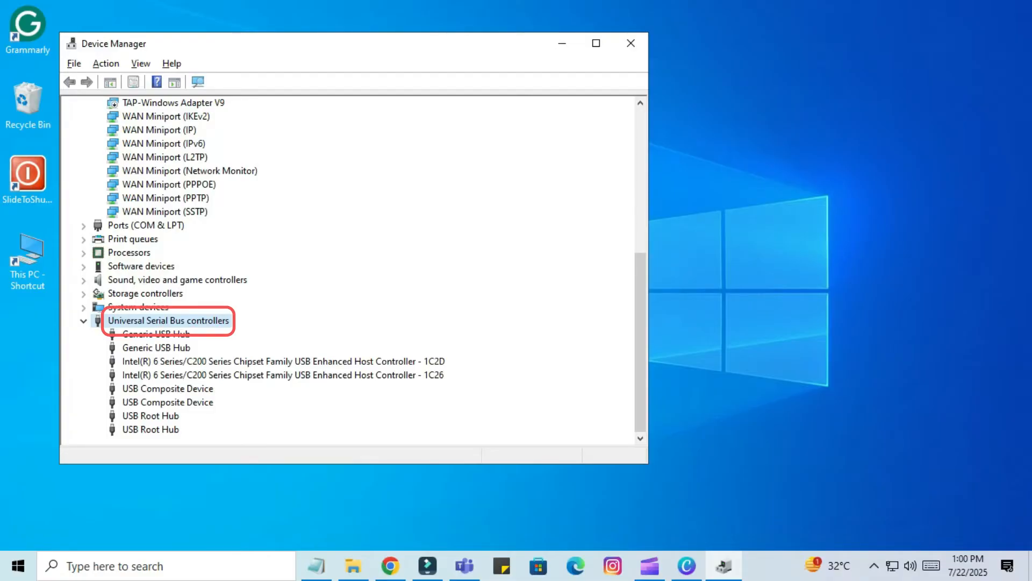
right_click(150, 415)
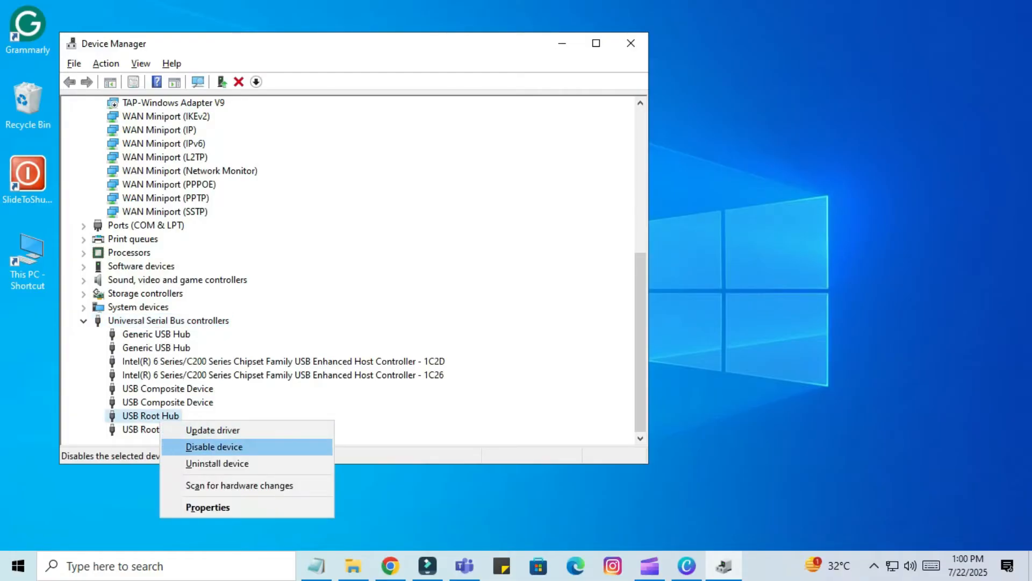
mouse_move(216, 463)
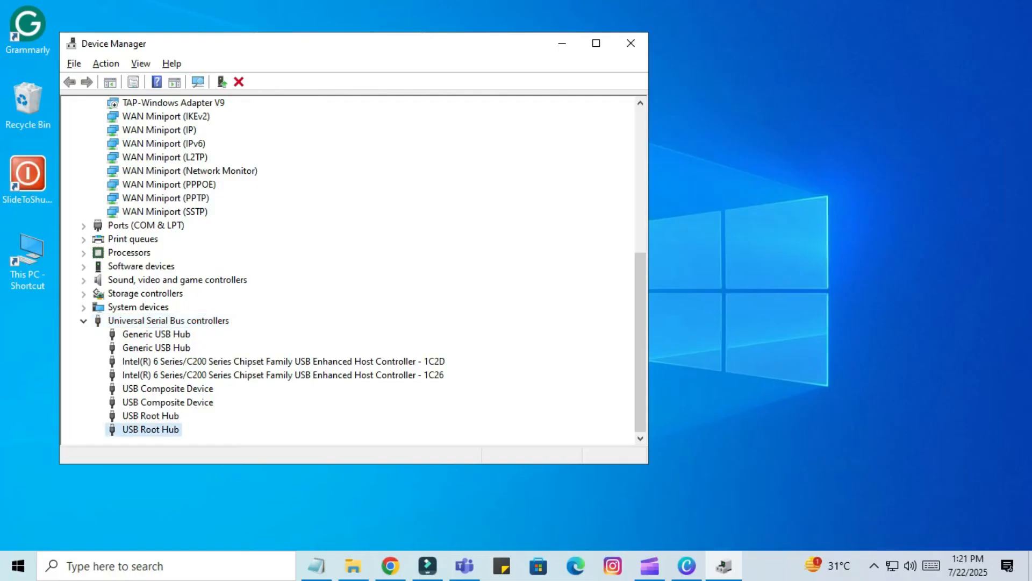
right_click(151, 429)
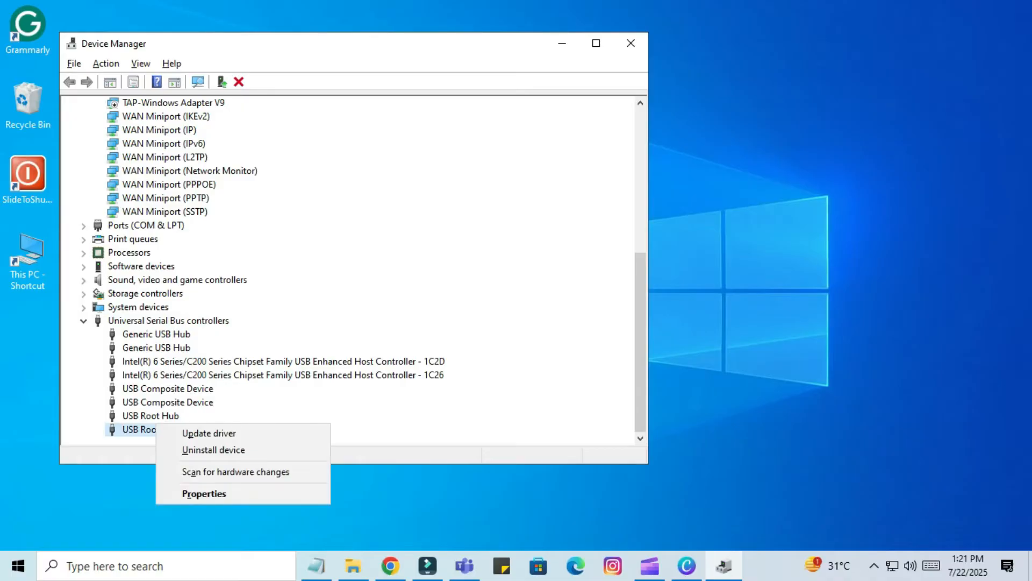
mouse_move(207, 433)
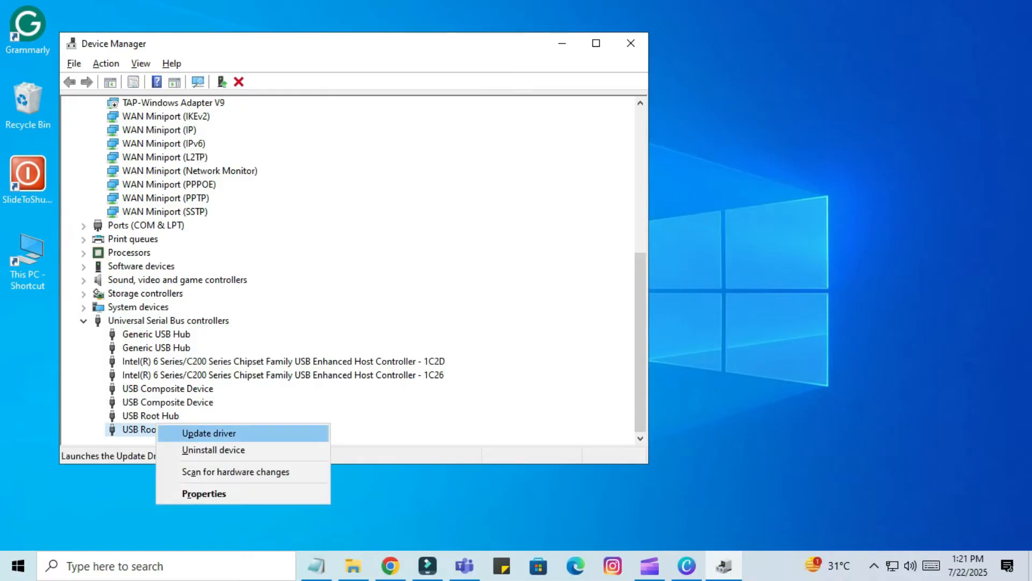
left_click(207, 432)
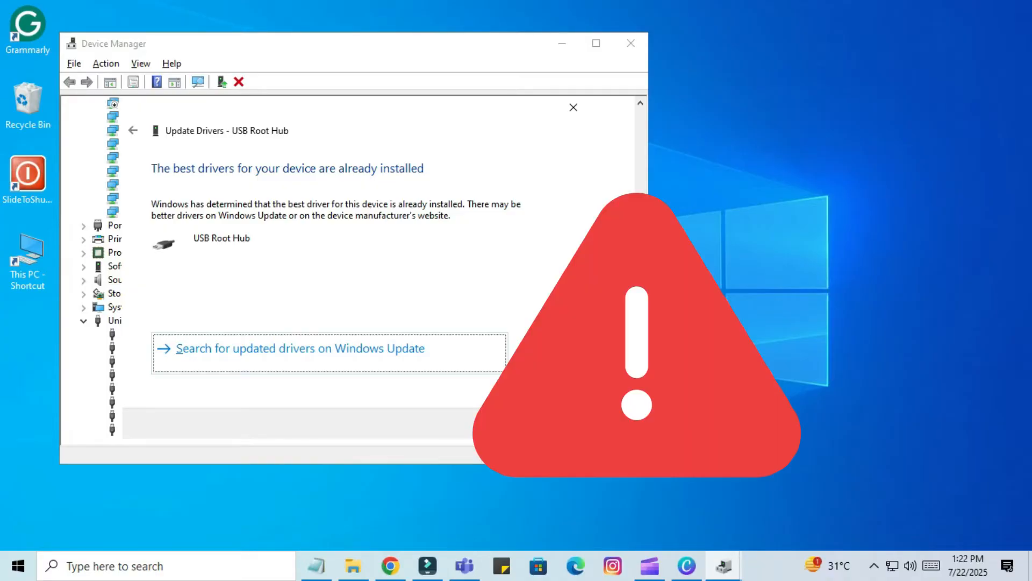
left_click(572, 107)
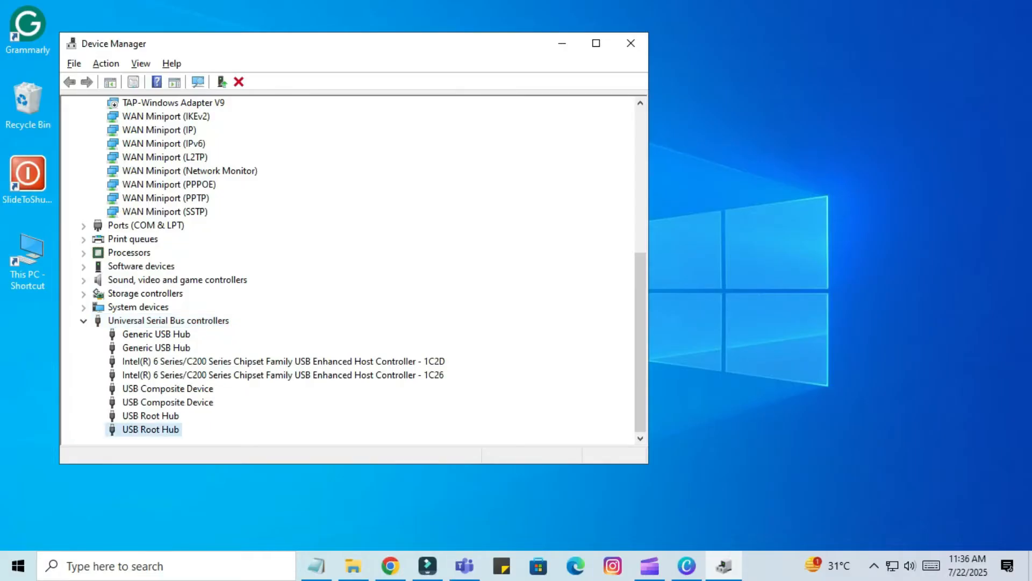
Step: Uncheck 'Allow the computer to turn off this device' on the USB Root Hub's Power Management, then close Device Manager
right_click(150, 429)
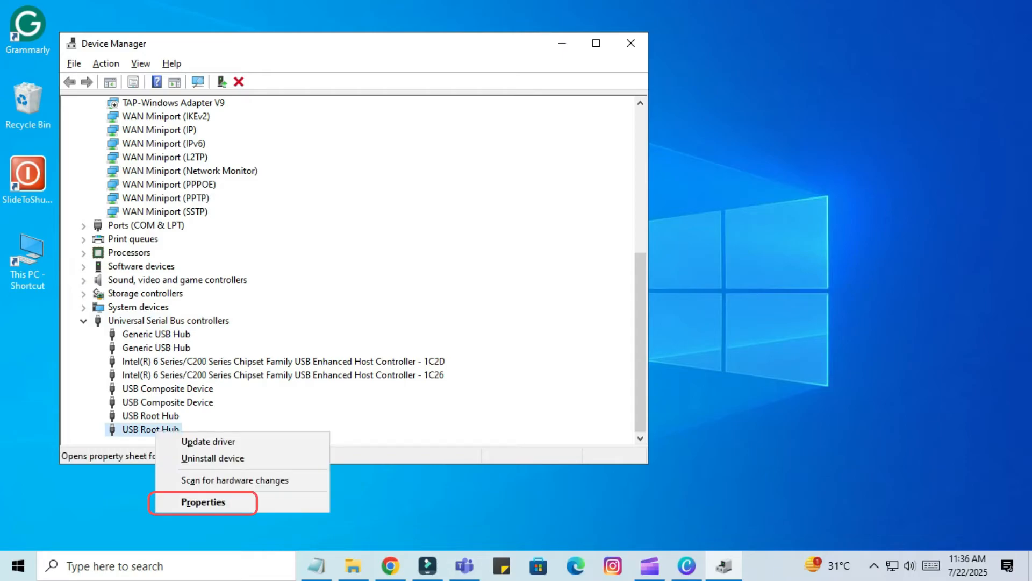
left_click(203, 502)
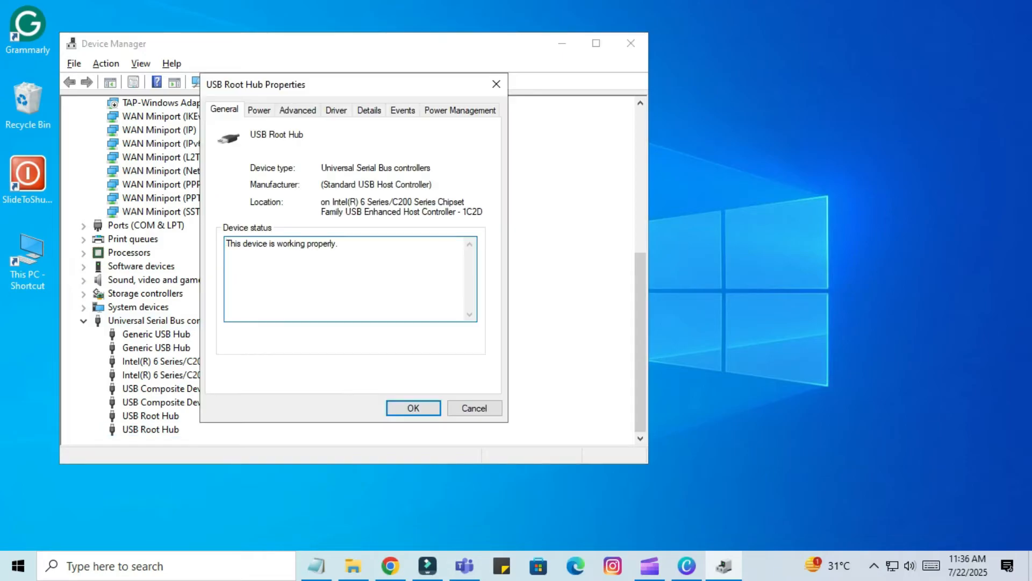
left_click(460, 109)
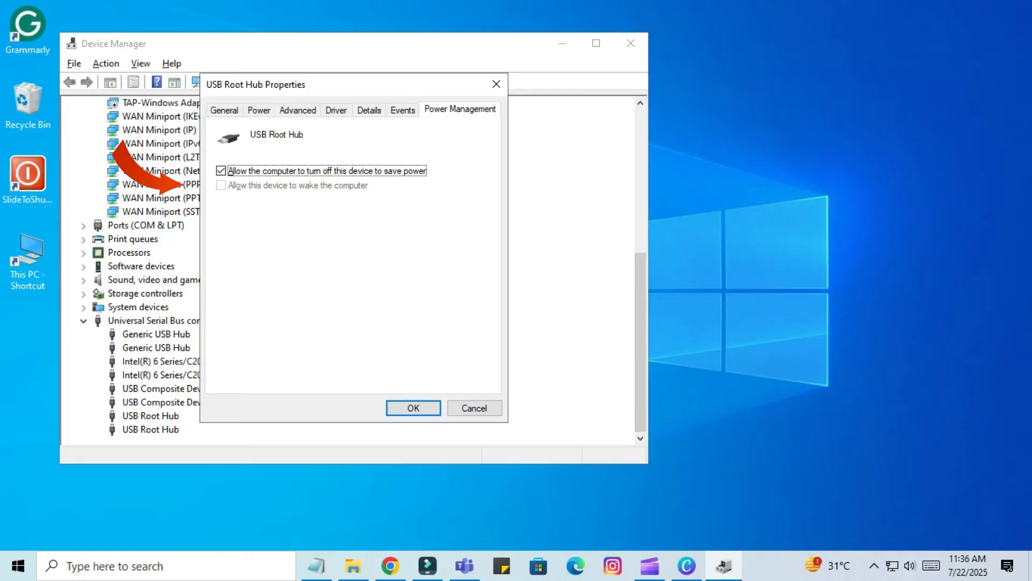
left_click(222, 171)
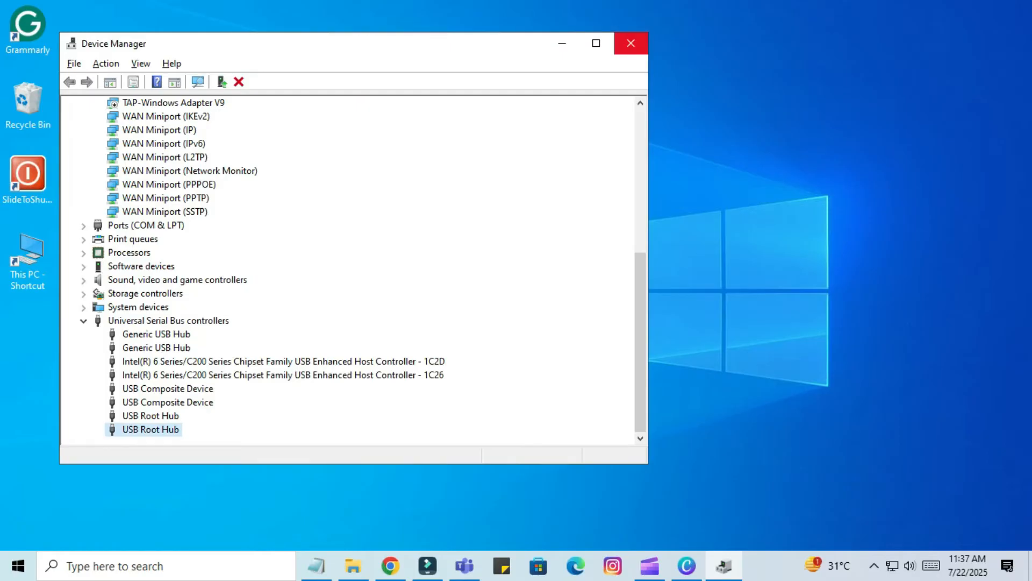
left_click(630, 43)
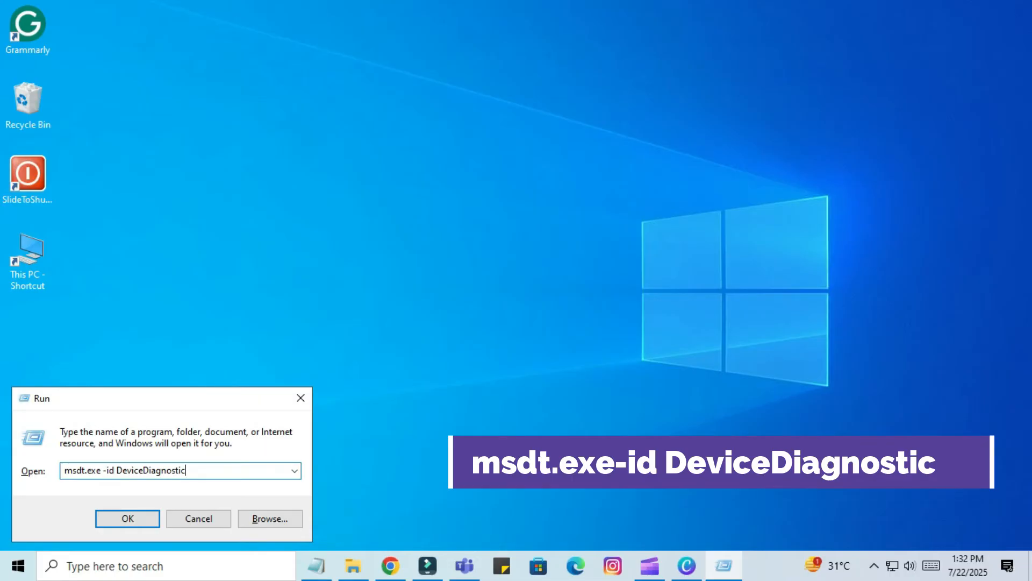
Step: Launch msdt.exe -id DeviceDiagnostic and start the Hardware and Devices troubleshooter check
left_click(127, 518)
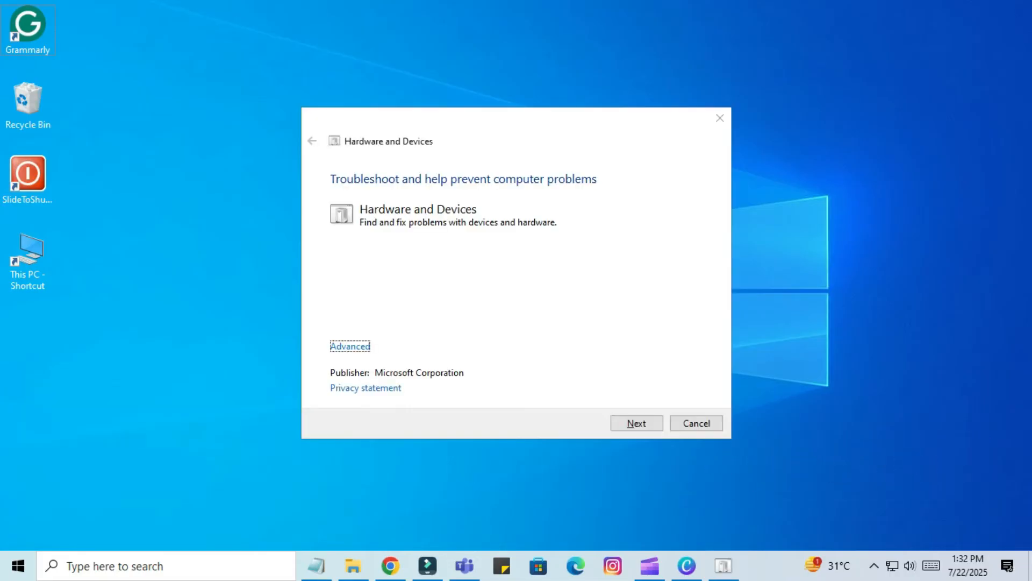
left_click(635, 423)
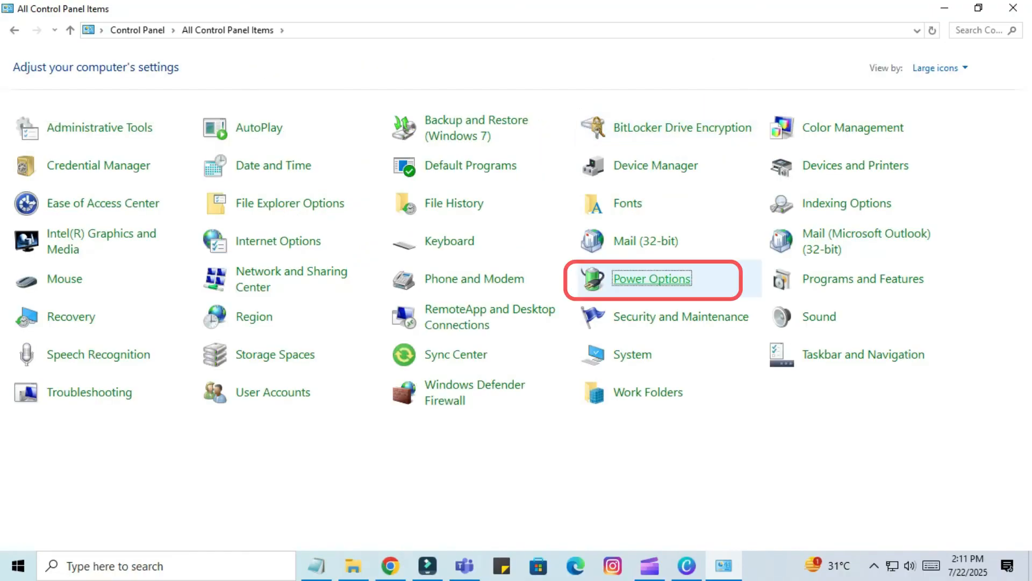
Step: In Power Options' power button settings, unlock the shutdown settings, uncheck Turn on fast startup and save
left_click(651, 278)
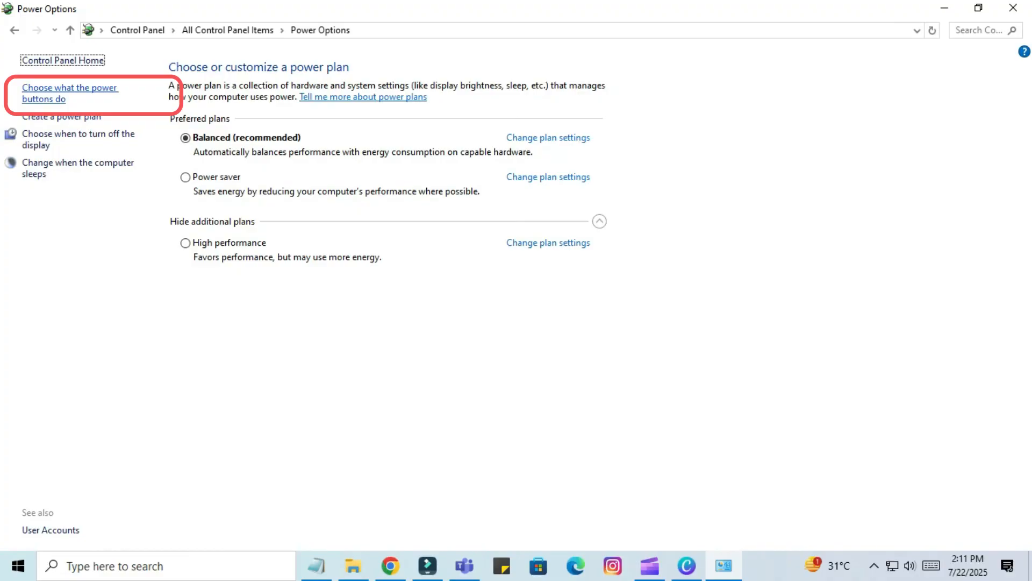
left_click(68, 92)
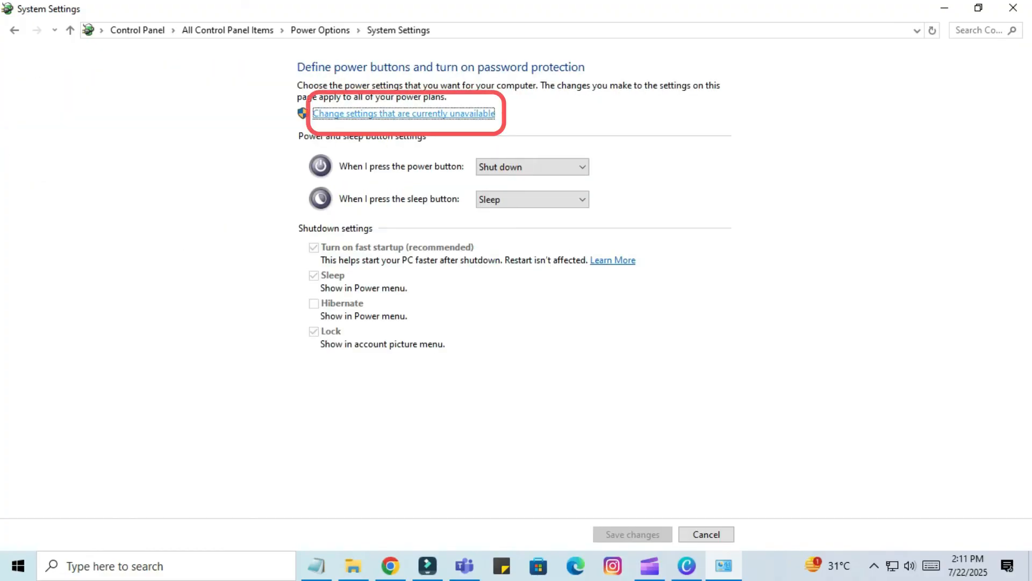
left_click(403, 113)
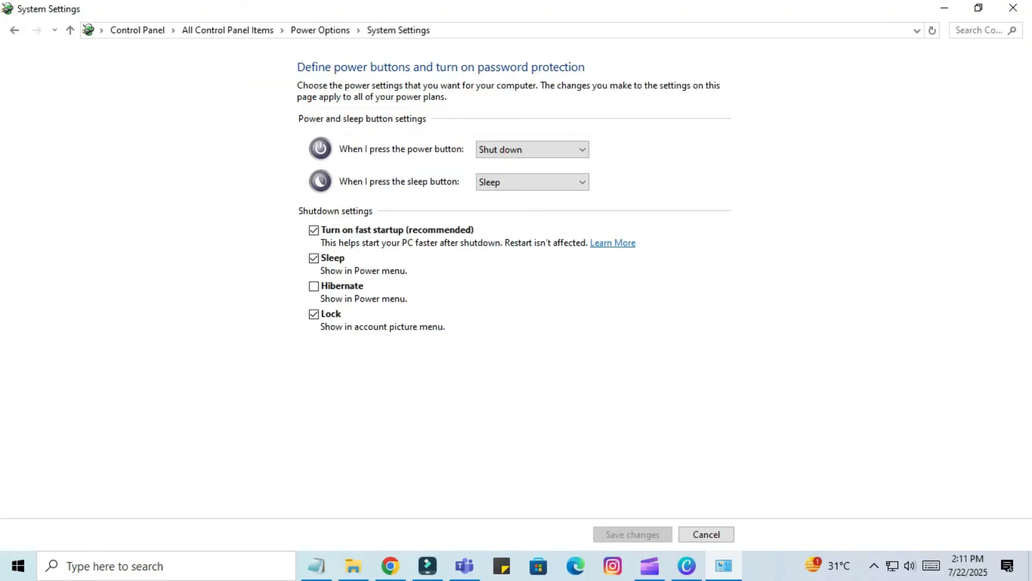
left_click(314, 230)
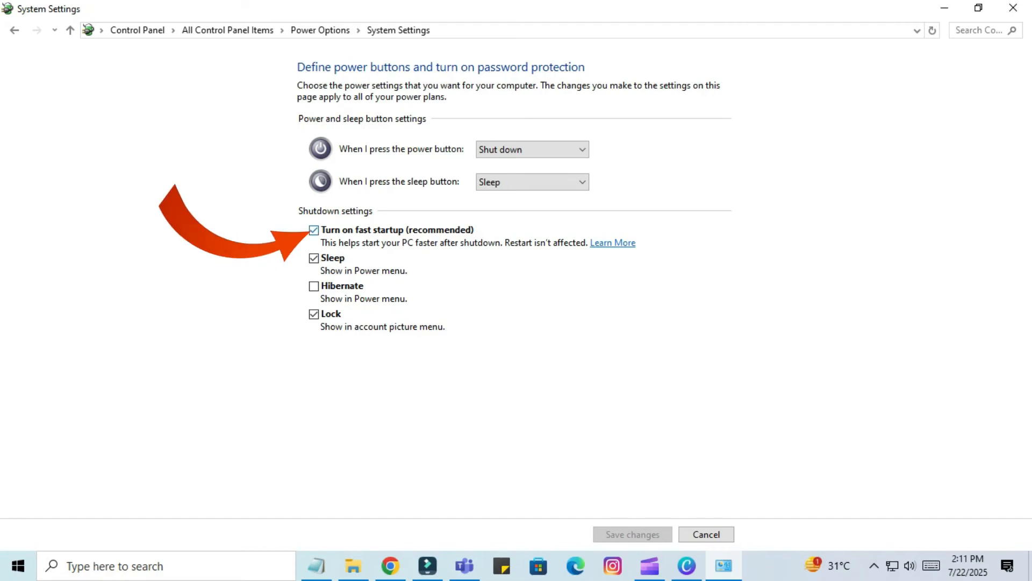
left_click(314, 230)
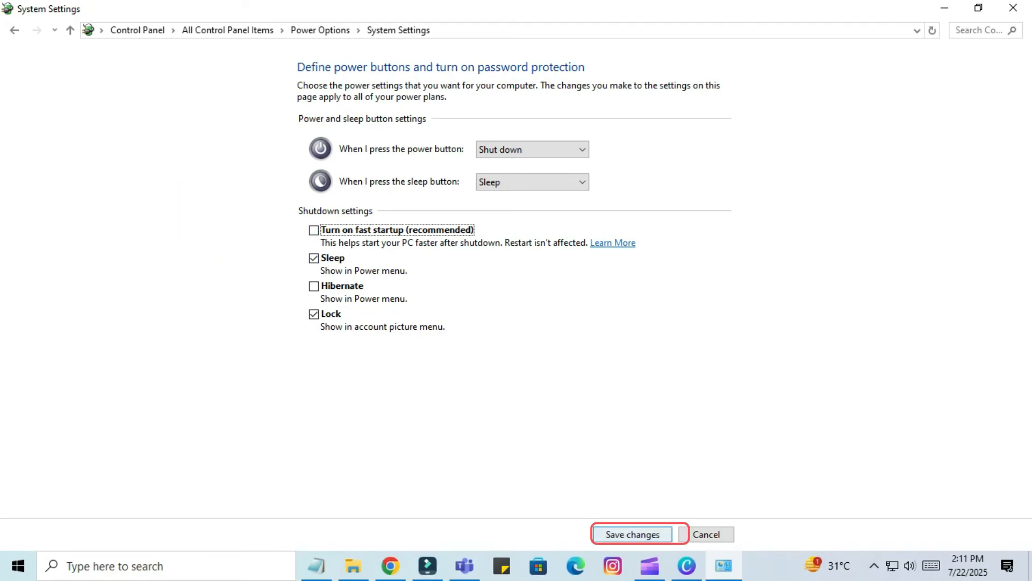